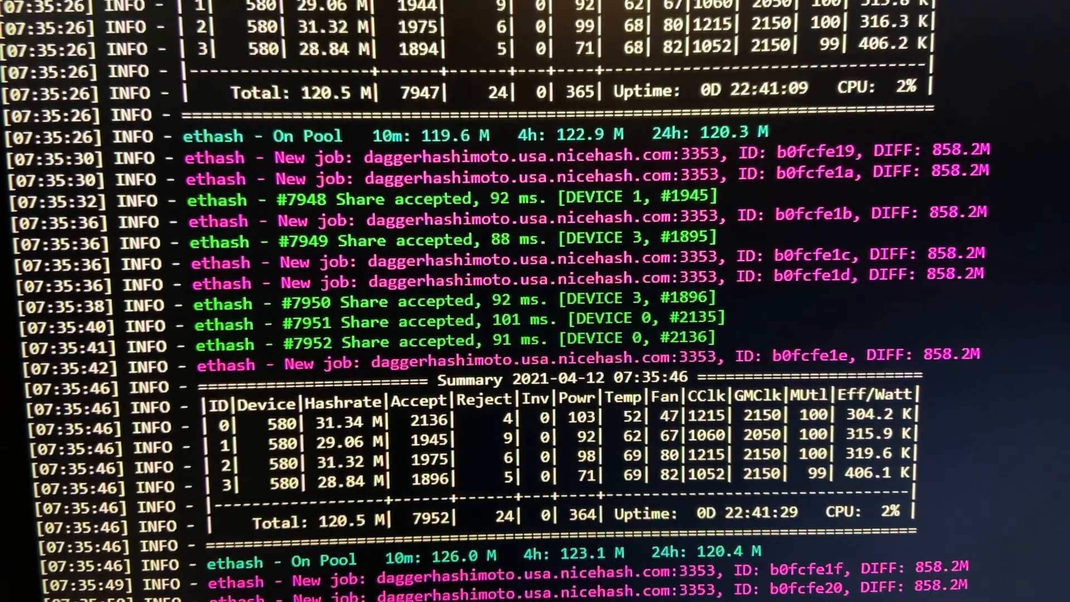
- Scroll through the rig overview listing the four RX 580 GPUs with hashrates, temperatures and fan speeds
{"action": "scroll", "scroll_direction": "down", "scroll_amount": 3}
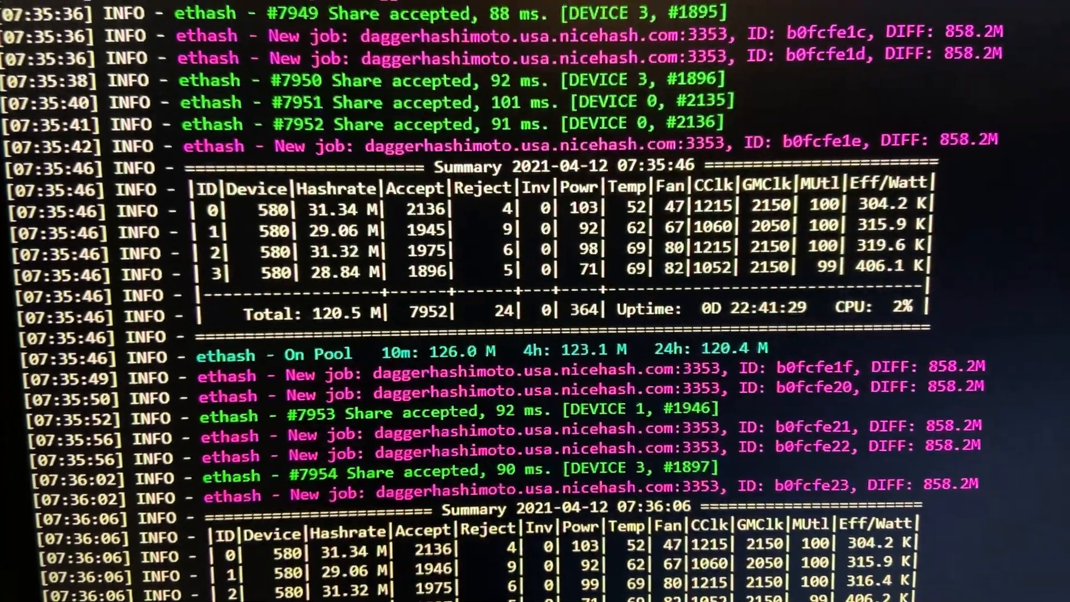
{"action": "scroll", "scroll_direction": "down", "scroll_amount": 3}
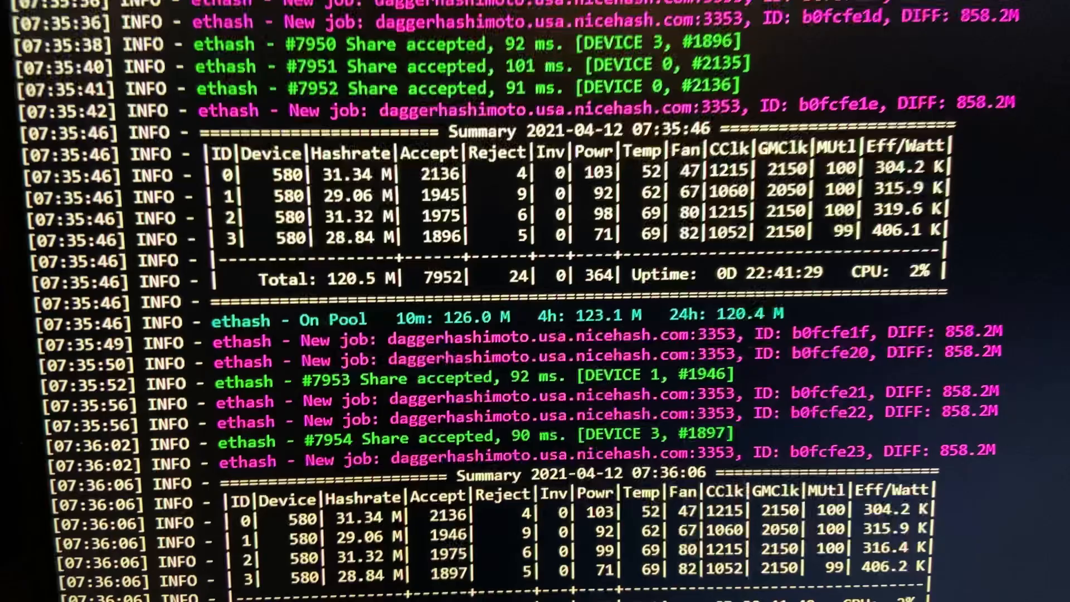
{"action": "scroll", "scroll_direction": "down", "scroll_amount": 3}
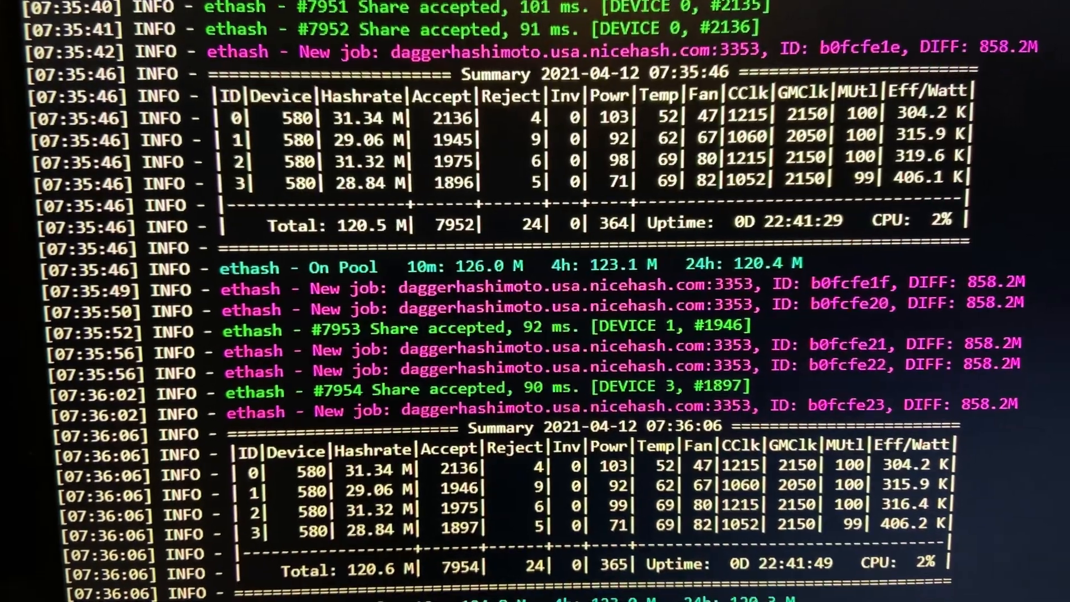
{"action": "scroll", "scroll_direction": "down", "scroll_amount": 3}
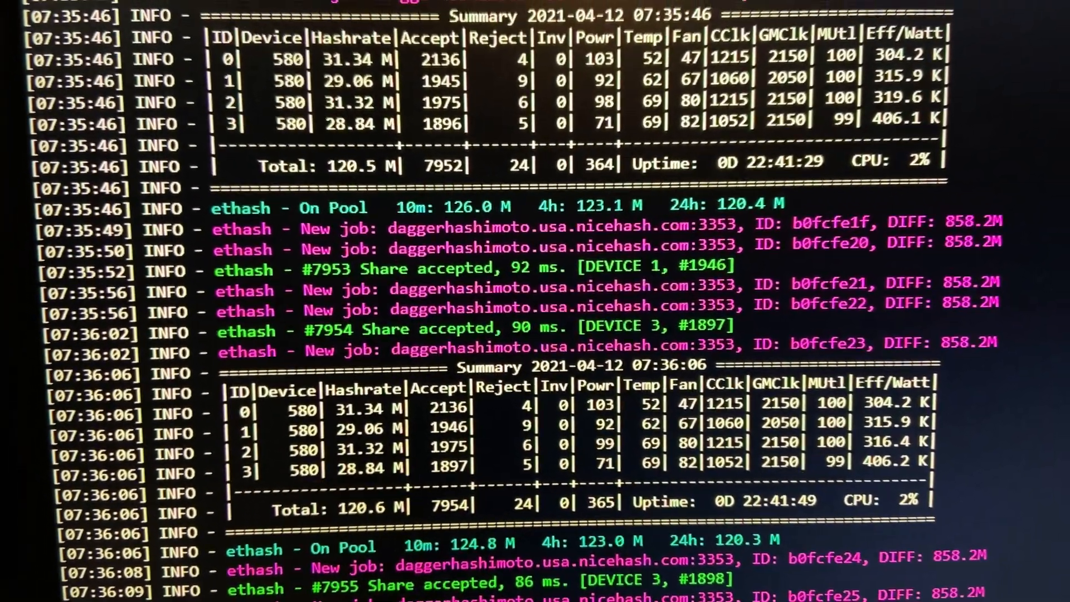
{"action": "scroll", "scroll_direction": "down", "scroll_amount": 3}
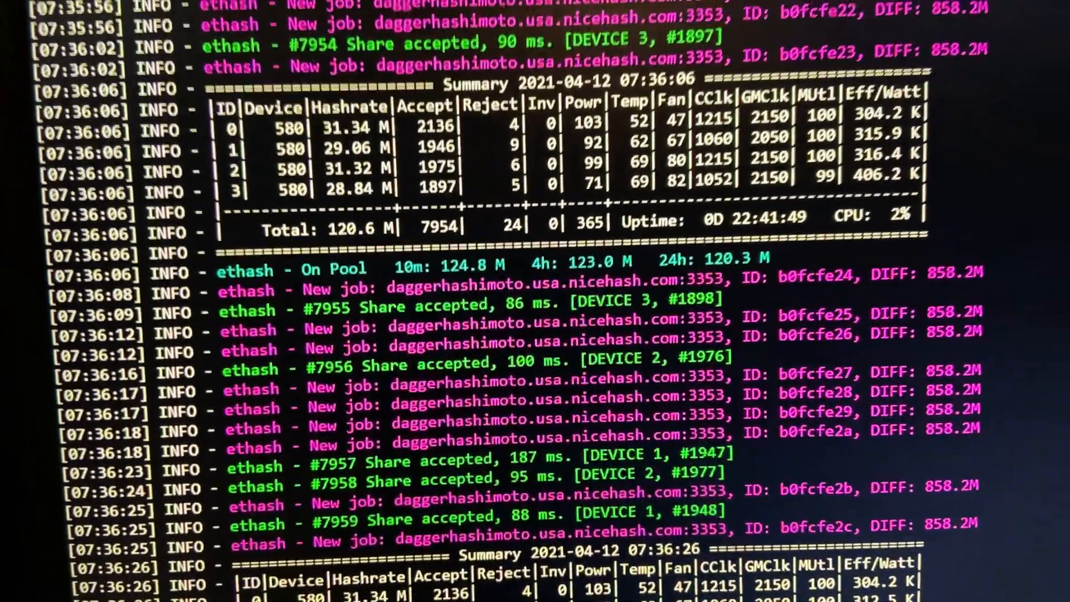
{"action": "scroll", "scroll_direction": "down", "scroll_amount": 3}
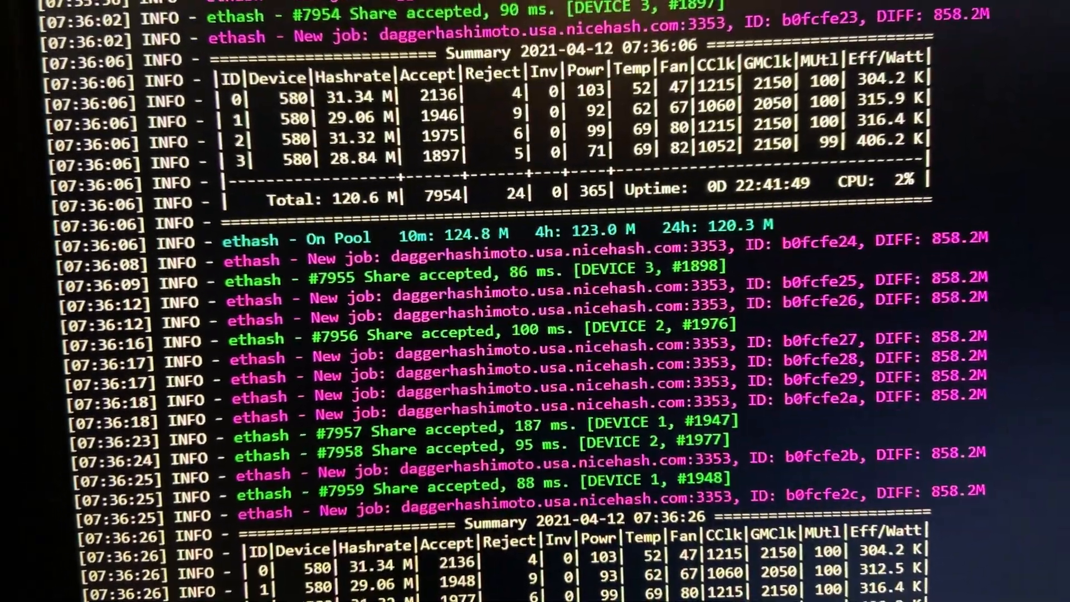
{"action": "scroll", "scroll_direction": "down", "scroll_amount": 3}
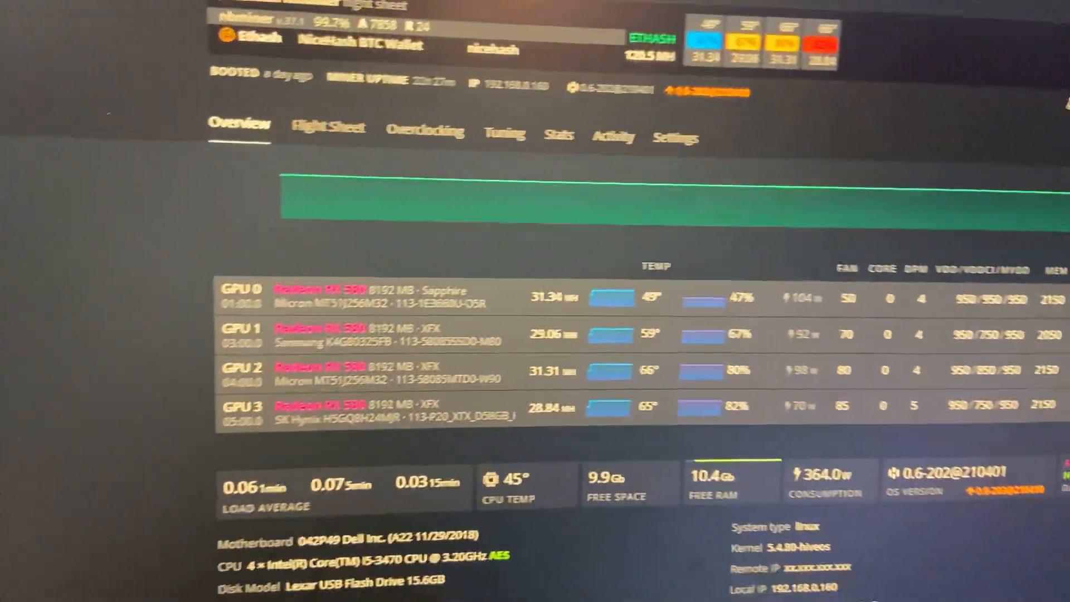
- Show the Flight Sheet and expand the NiceHash NBMiner card: ethash on the NiceHash BTC wallet
{"action": "left_click", "coordinate": [331, 126]}
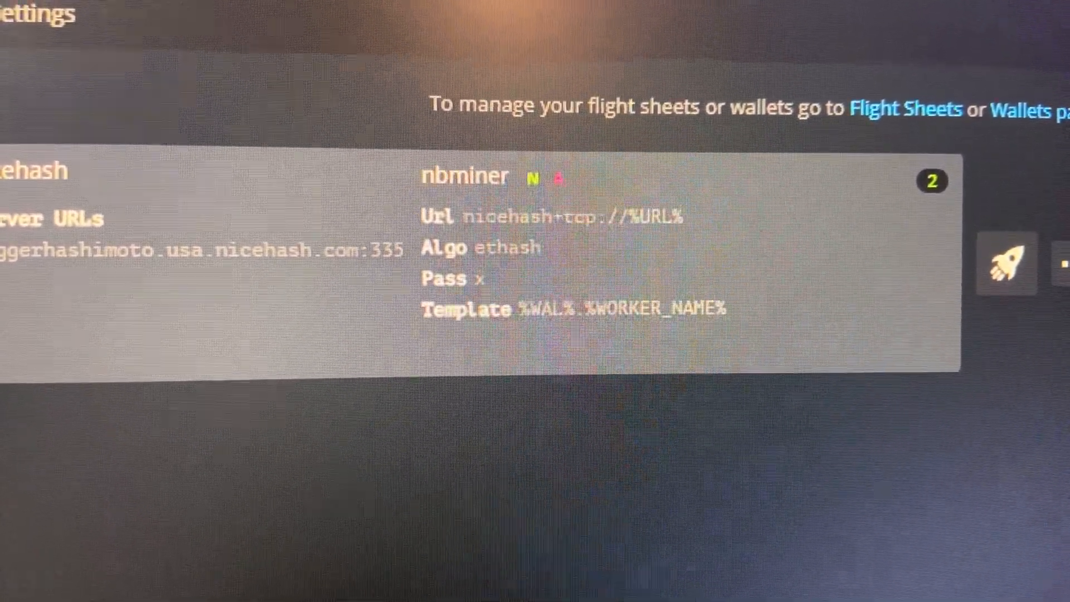
{"action": "left_click", "coordinate": [485, 141]}
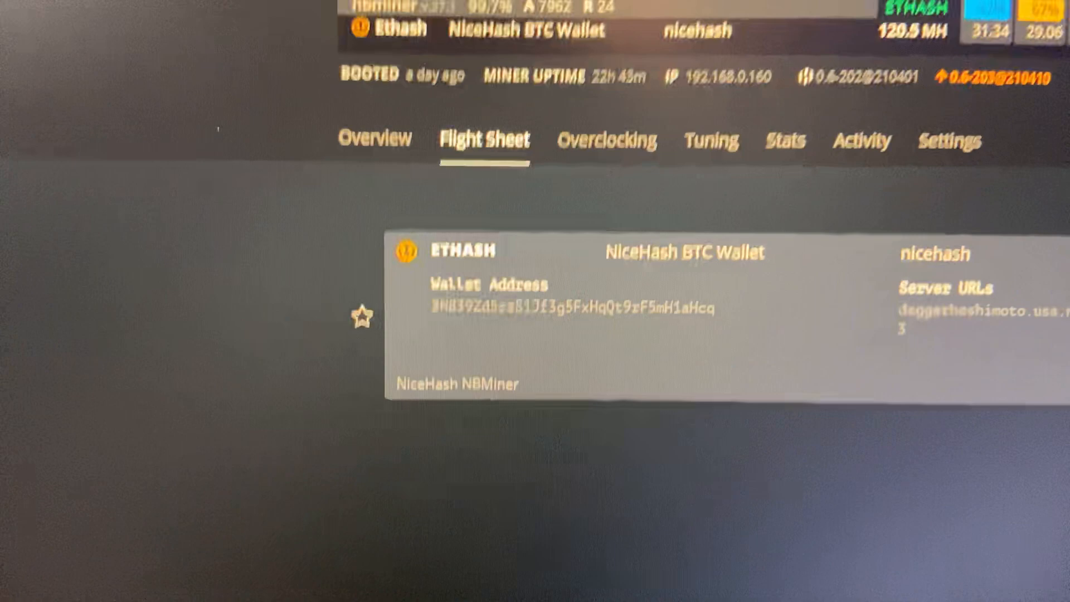